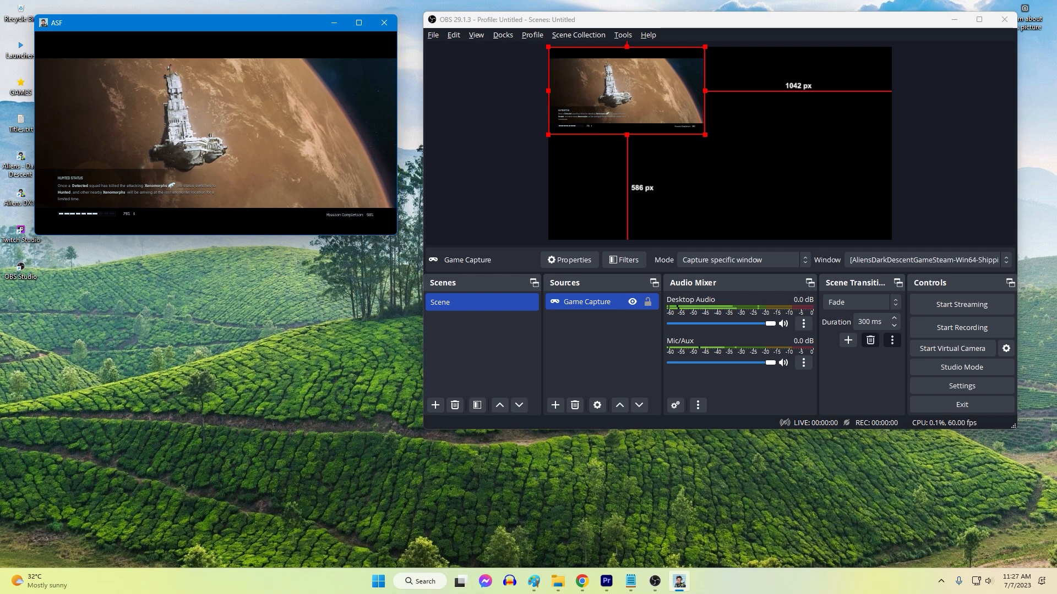
Bring up the File menu of the OBS Studio main window
{"action": "left_click", "coordinate": [960, 304]}
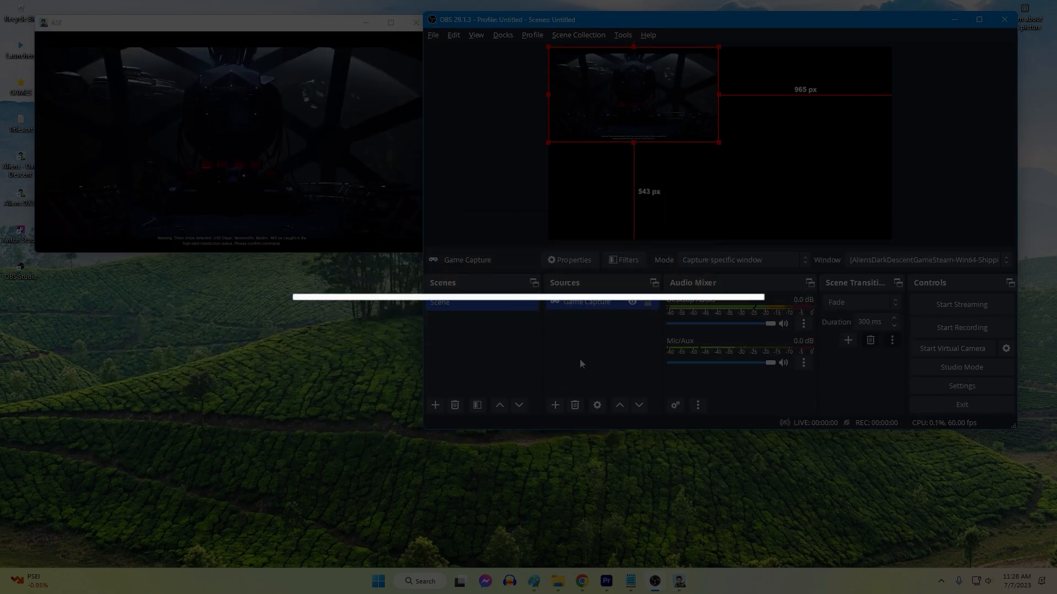
{"action": "left_click", "coordinate": [433, 34]}
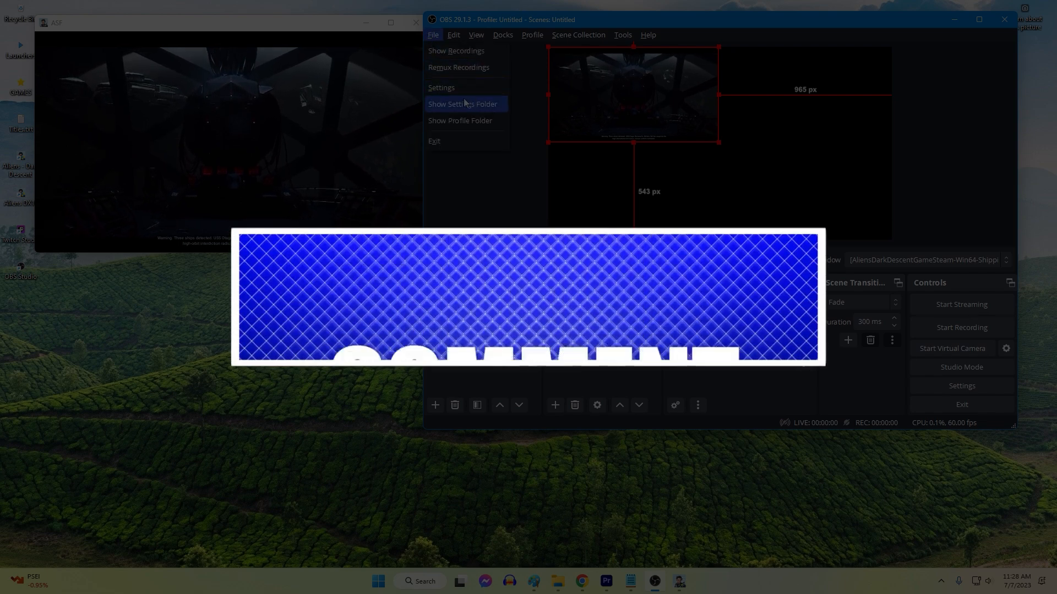
{"action": "left_click", "coordinate": [441, 88]}
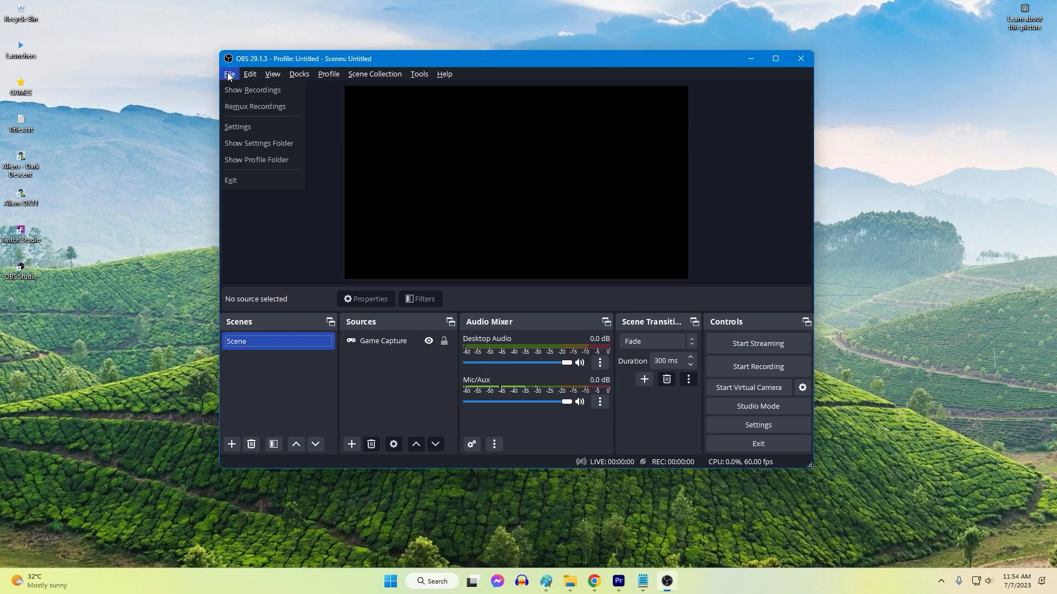
Go to Settings > Stream and expand the streaming Service list
{"action": "left_click", "coordinate": [237, 126]}
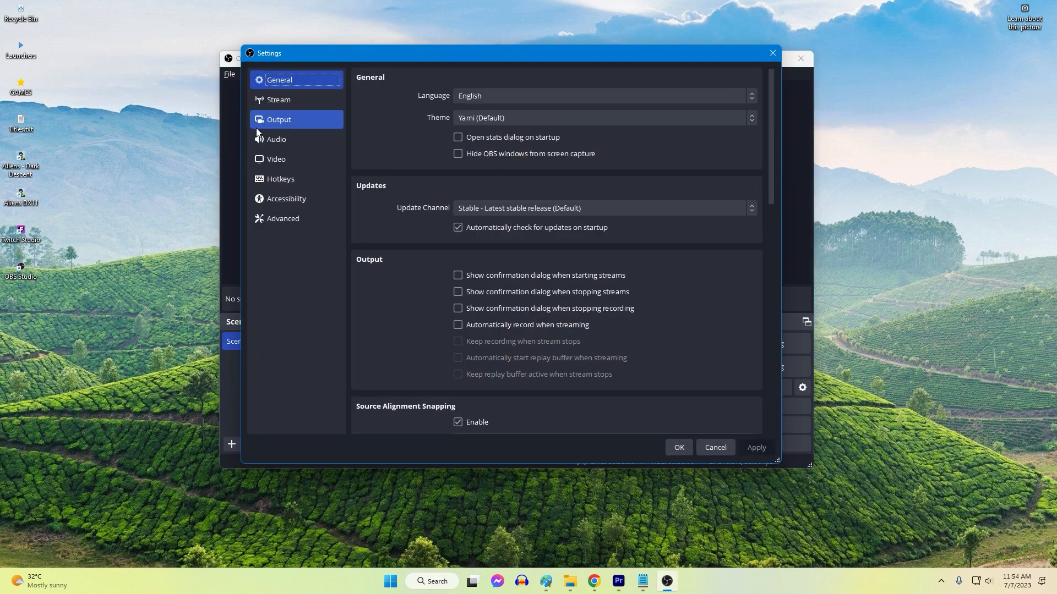
{"action": "left_click", "coordinate": [279, 80]}
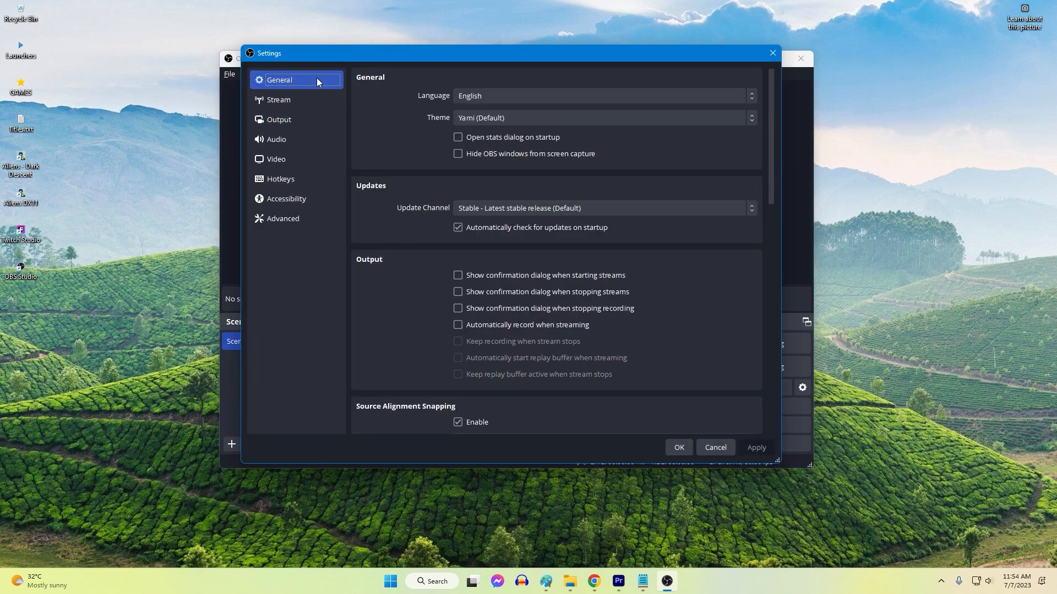
{"action": "left_click", "coordinate": [277, 99]}
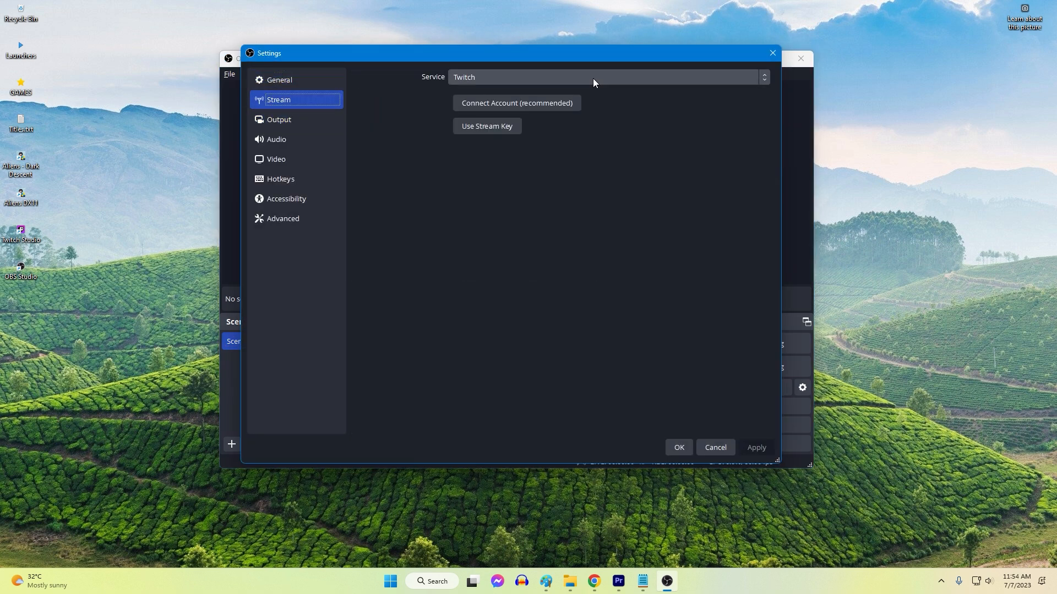
{"action": "left_click", "coordinate": [607, 76]}
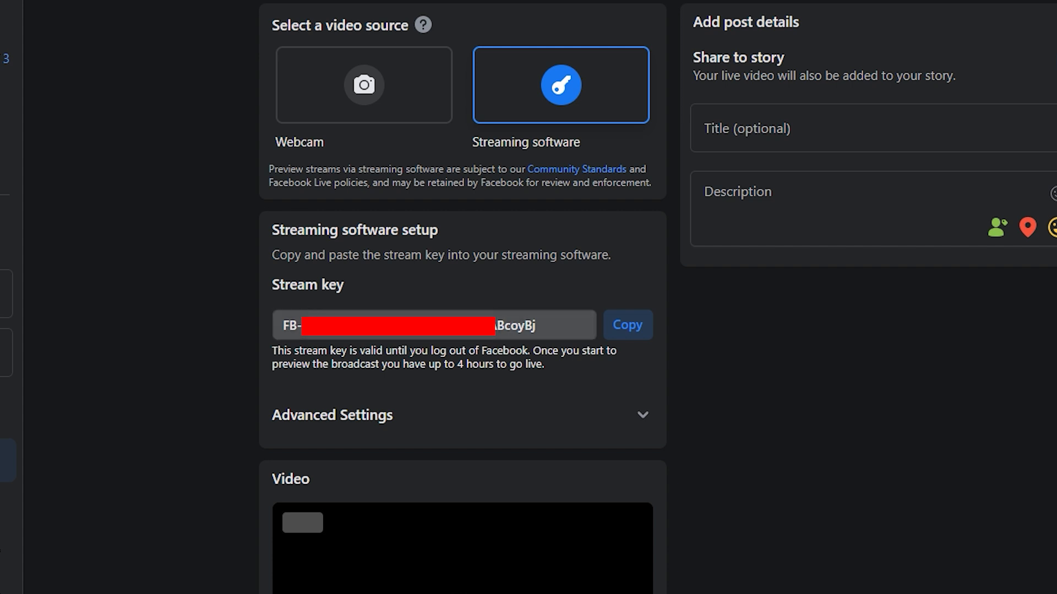
Copy the Facebook Live stream key from the Streaming software setup page
{"action": "left_click", "coordinate": [626, 325]}
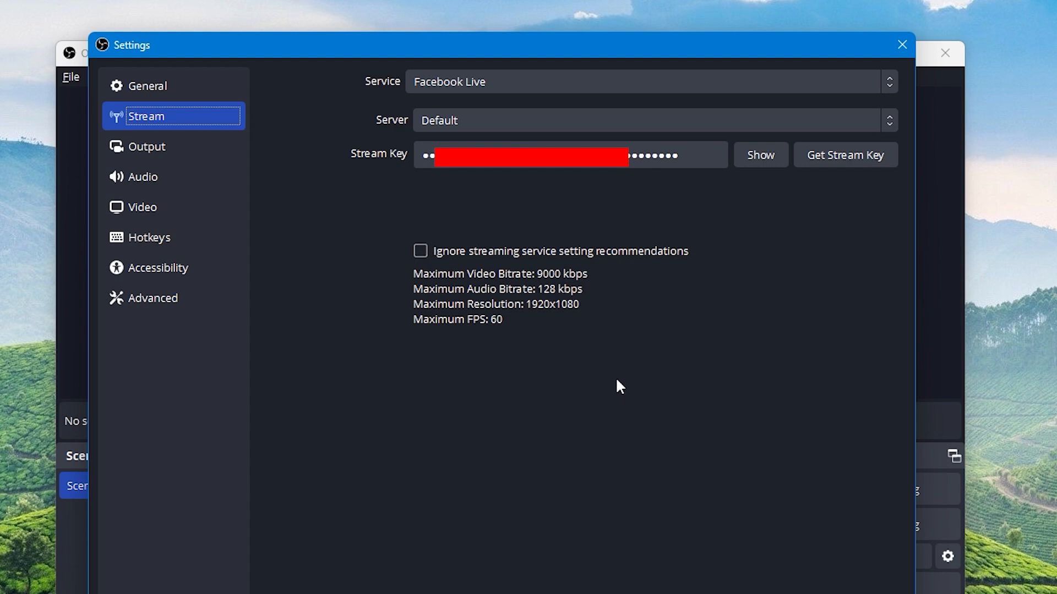
Confirm Facebook Live stream settings, then search 'firewa' and launch Windows Defender Firewall
{"action": "left_click", "coordinate": [902, 44]}
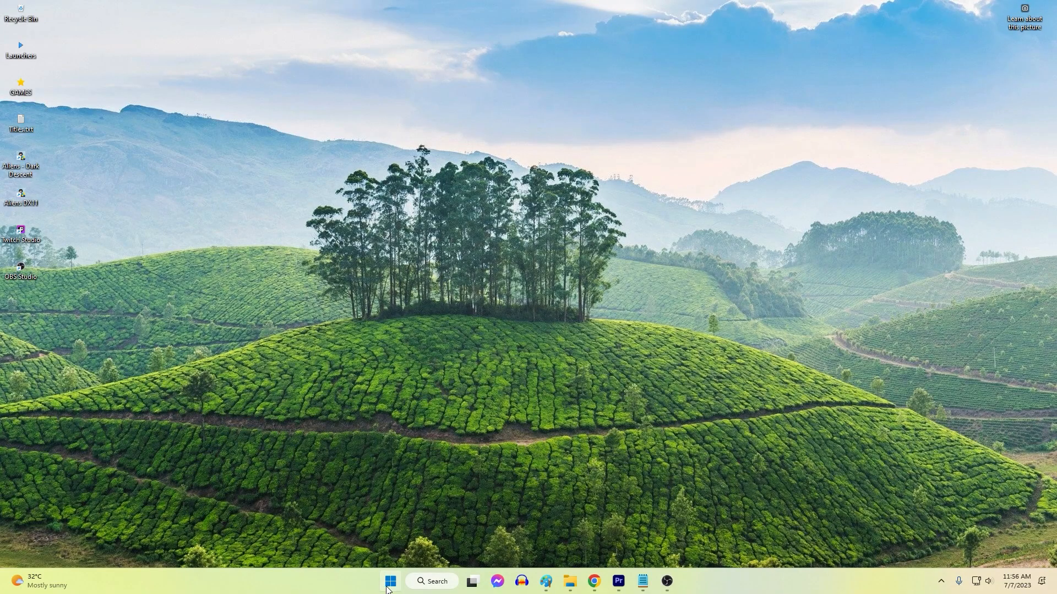
{"action": "type", "text": "firefox"}
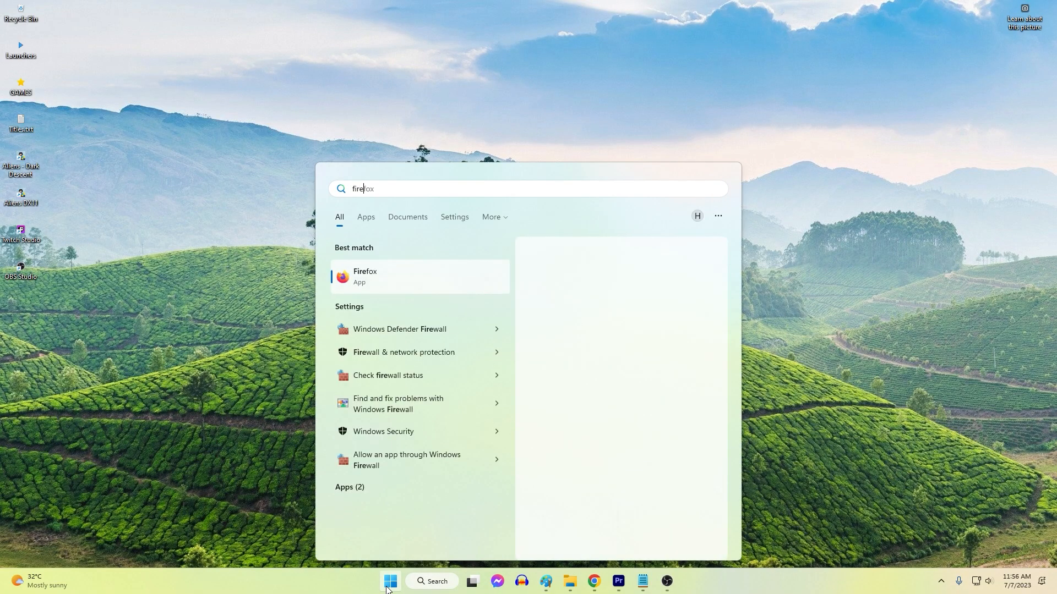
{"action": "type", "text": "firewa"}
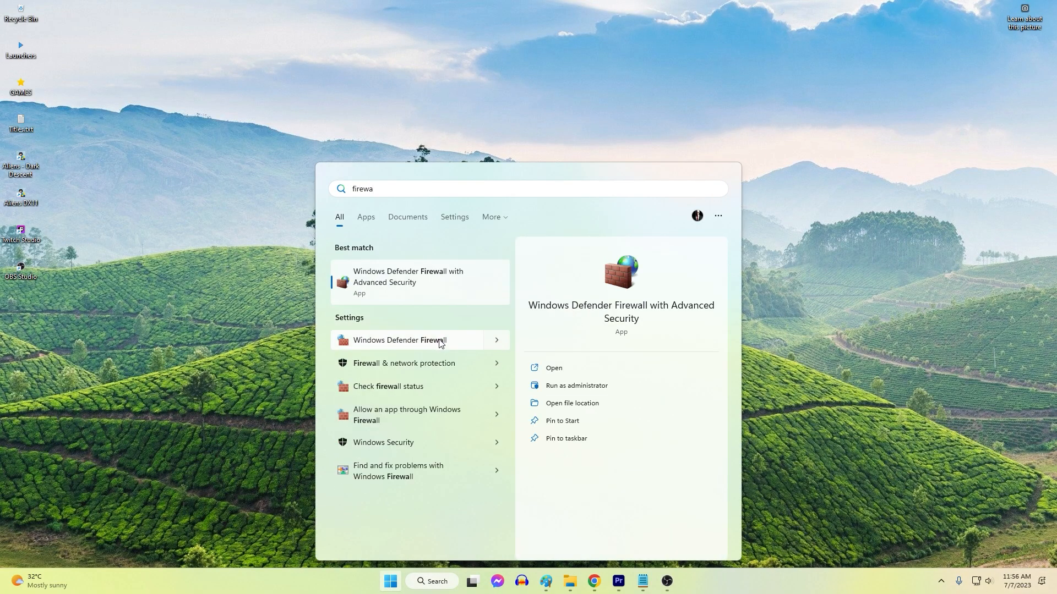
{"action": "left_click", "coordinate": [400, 340]}
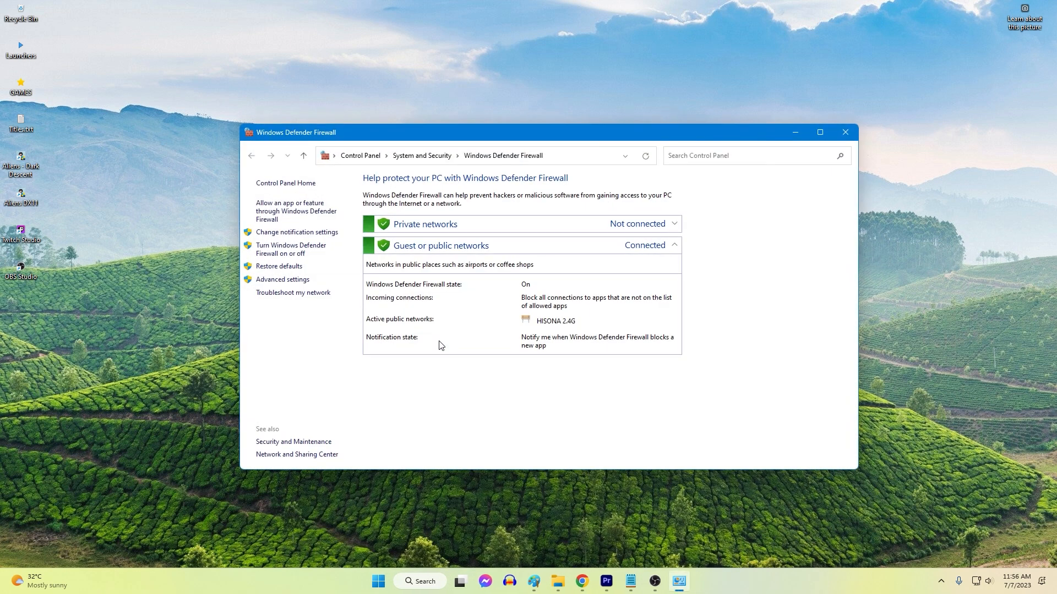
Add obs-studio\bin\64bit\obs64.exe to the apps allowed through the firewall
{"action": "left_click", "coordinate": [296, 210]}
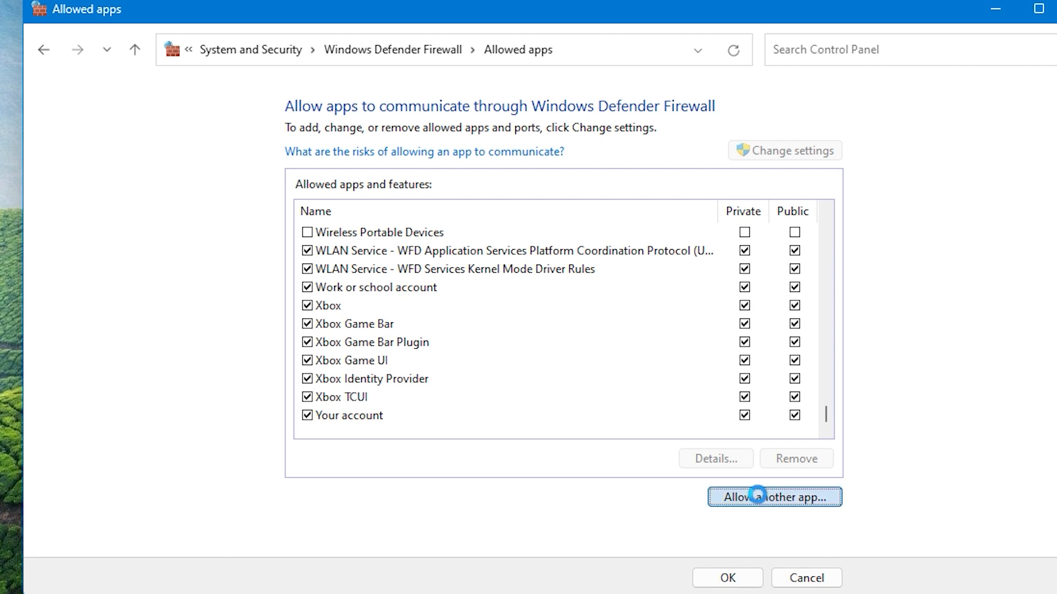
{"action": "left_click", "coordinate": [774, 496]}
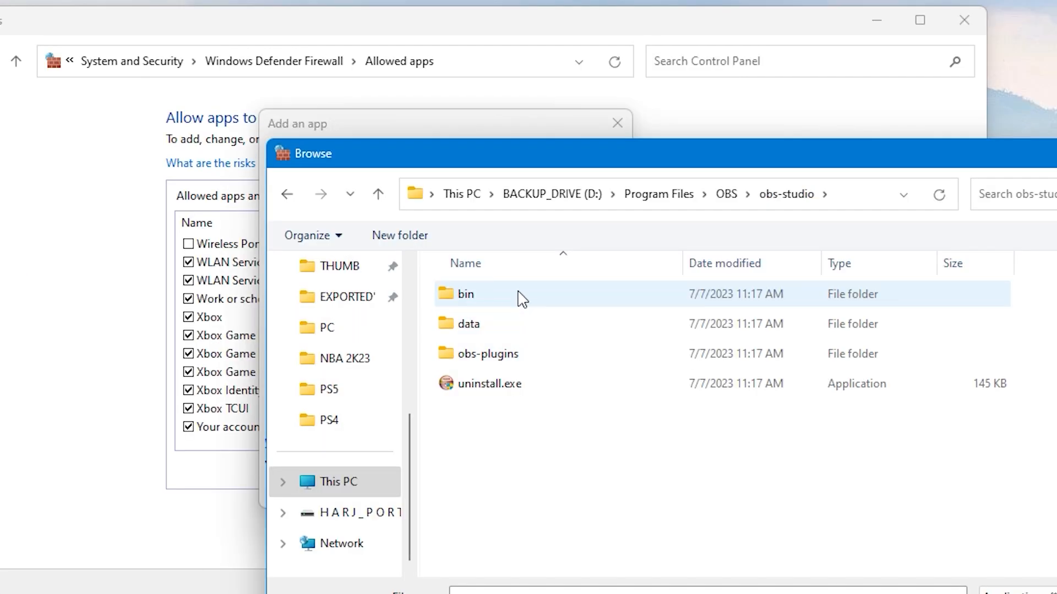
{"action": "double_click", "coordinate": [465, 294]}
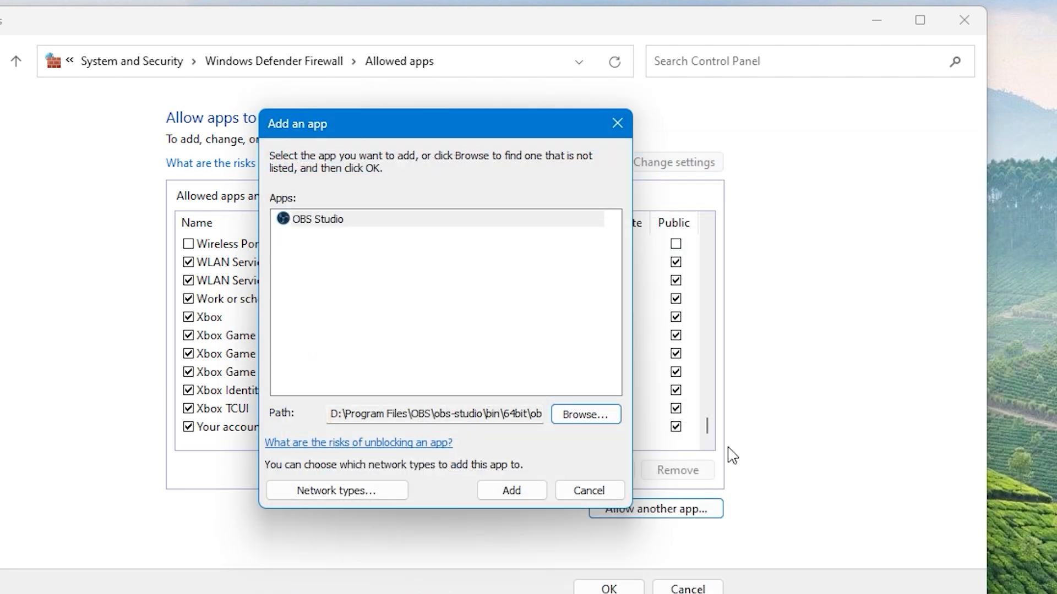
{"action": "left_click", "coordinate": [511, 490]}
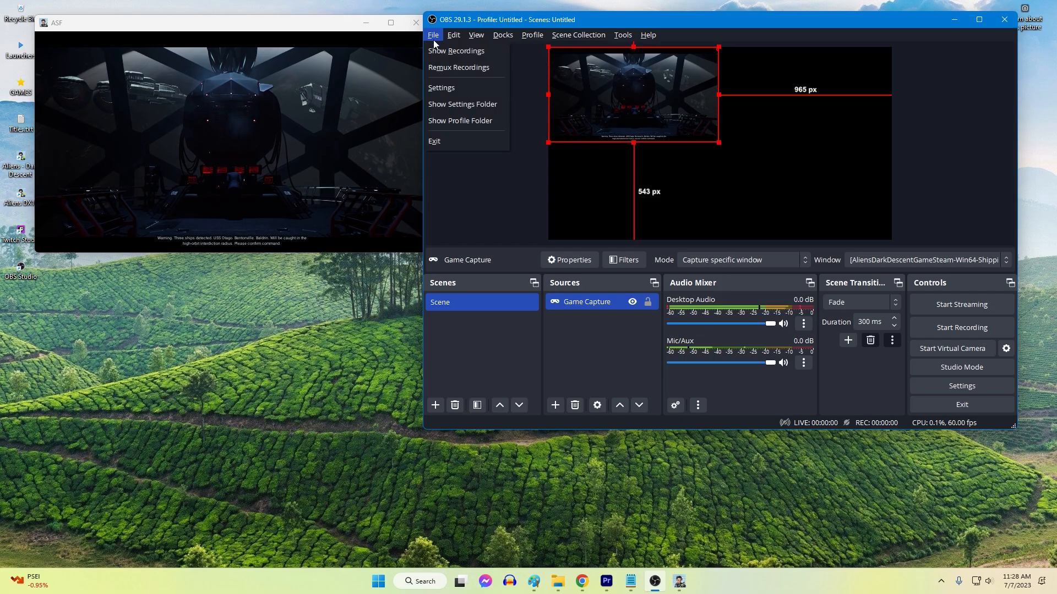
{"action": "left_click", "coordinate": [441, 88]}
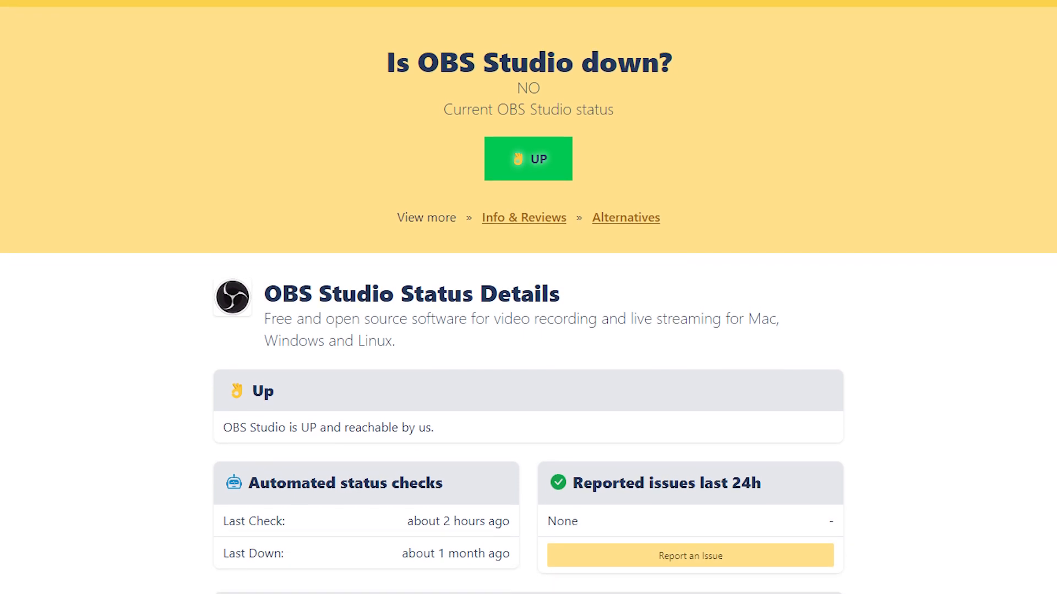
{"action": "scroll", "scroll_direction": "down", "scroll_amount": 3}
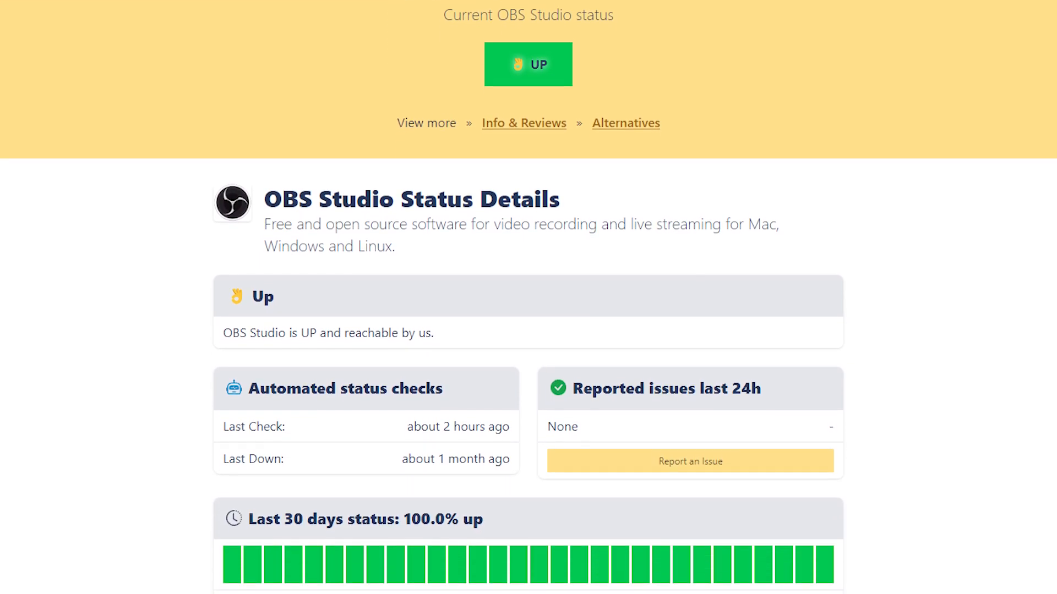
{"action": "scroll", "scroll_direction": "down", "scroll_amount": 3}
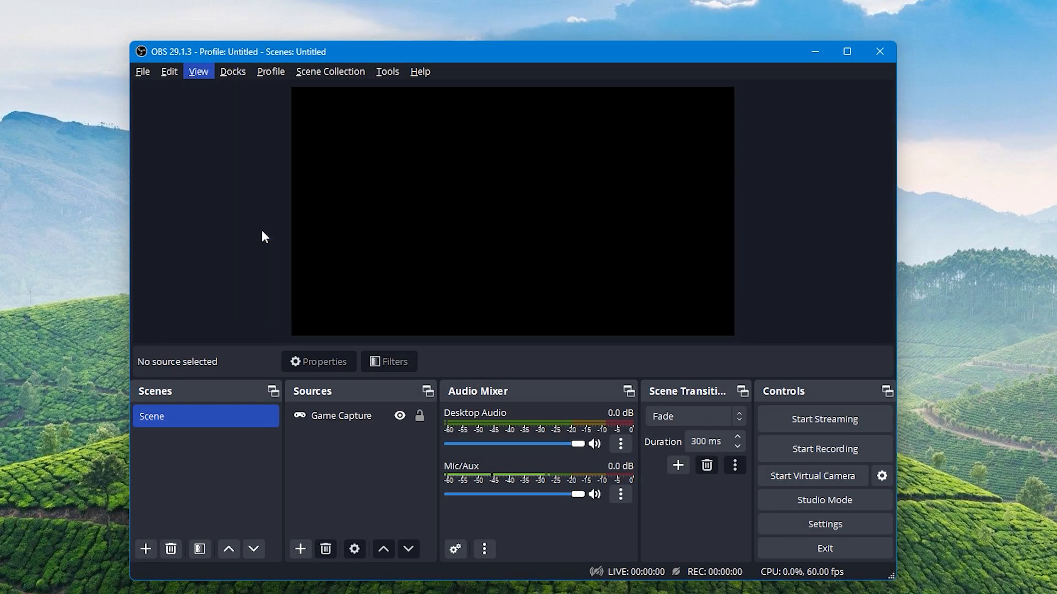
Show the Stats dialog via View > Stats
{"action": "left_click", "coordinate": [197, 70]}
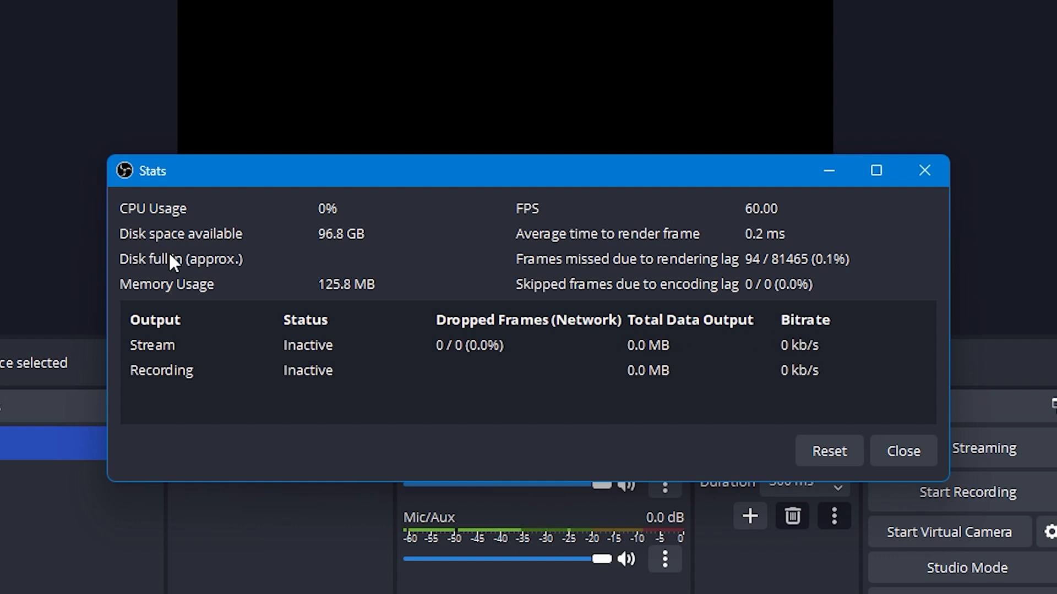
{"action": "mouse_move", "coordinate": [852, 438]}
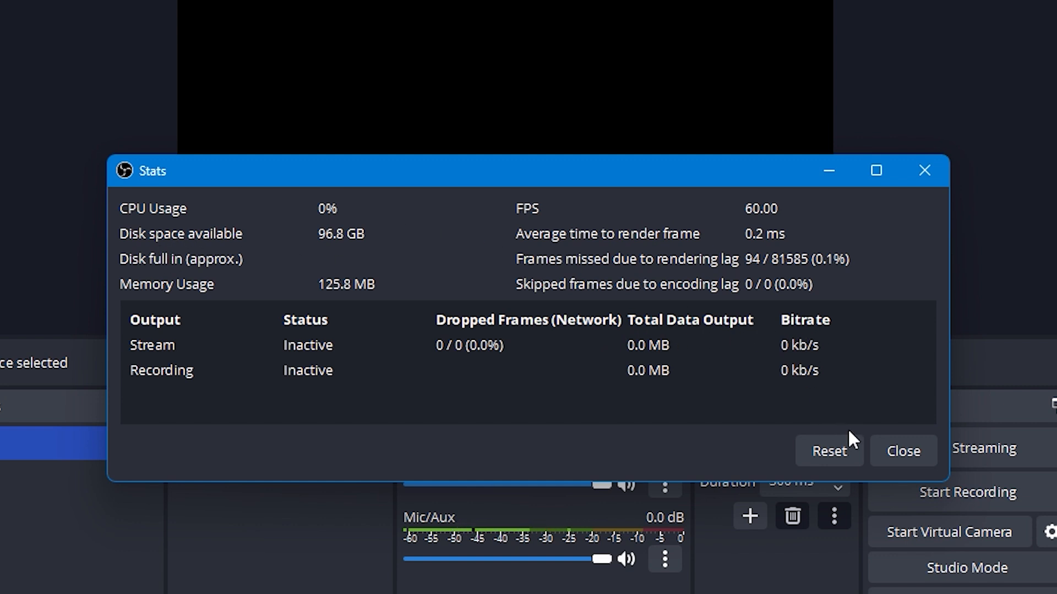